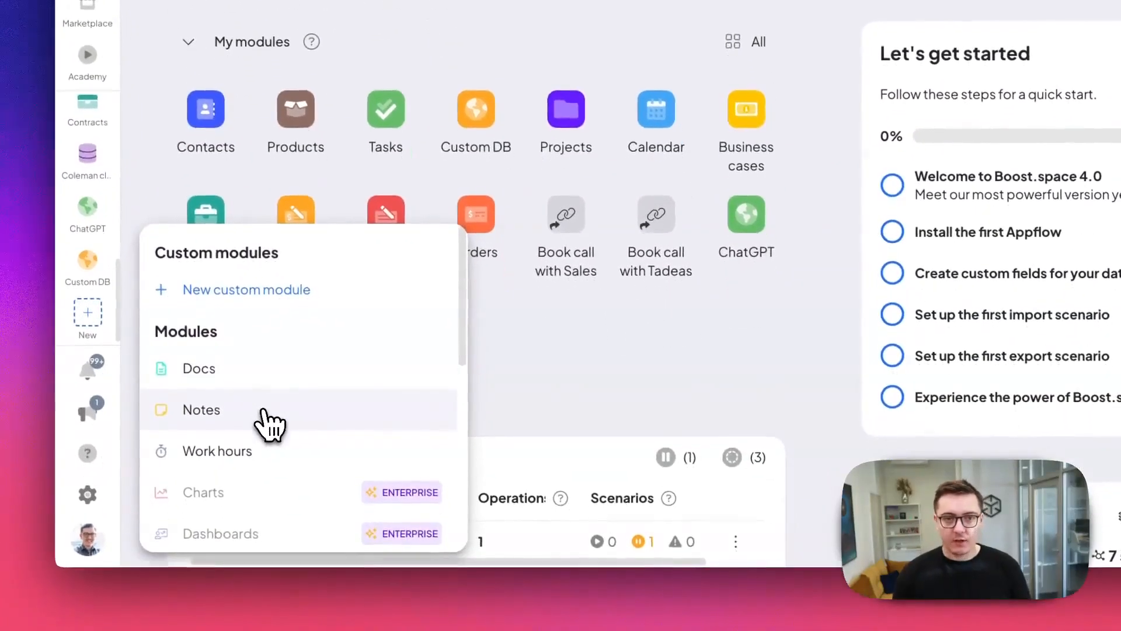
Step: Open the Modules page listing Offers, Calendar, Docs, Notes and Projects
left_click(87, 540)
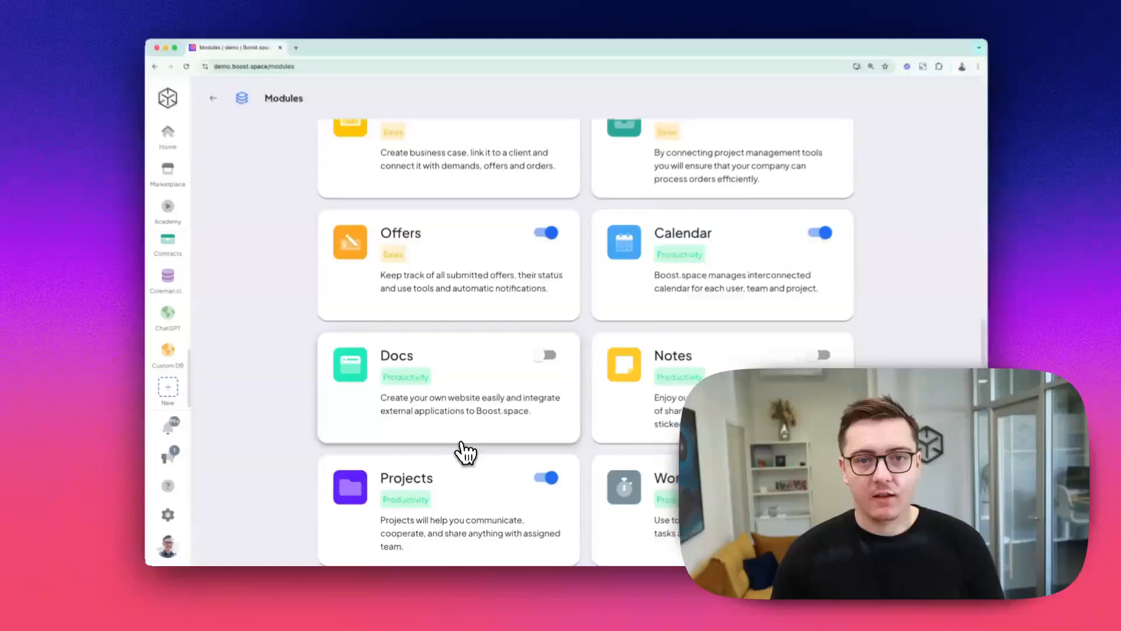
Step: Activate Docs with Primary Menu checked, then return to the Home dashboard
left_click(545, 355)
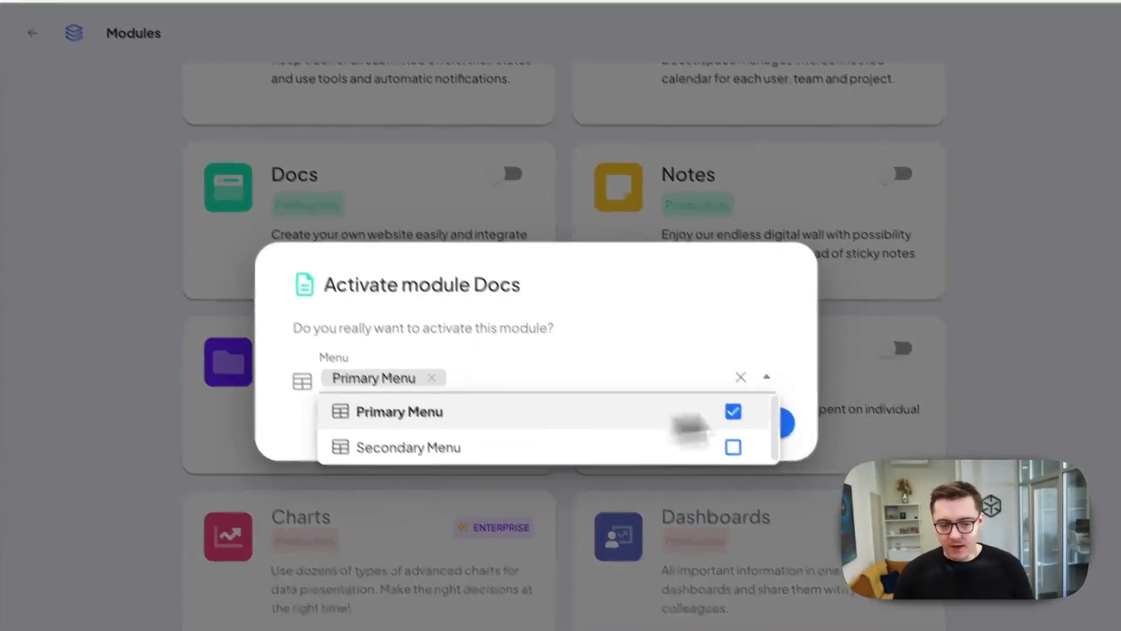
left_click(790, 418)
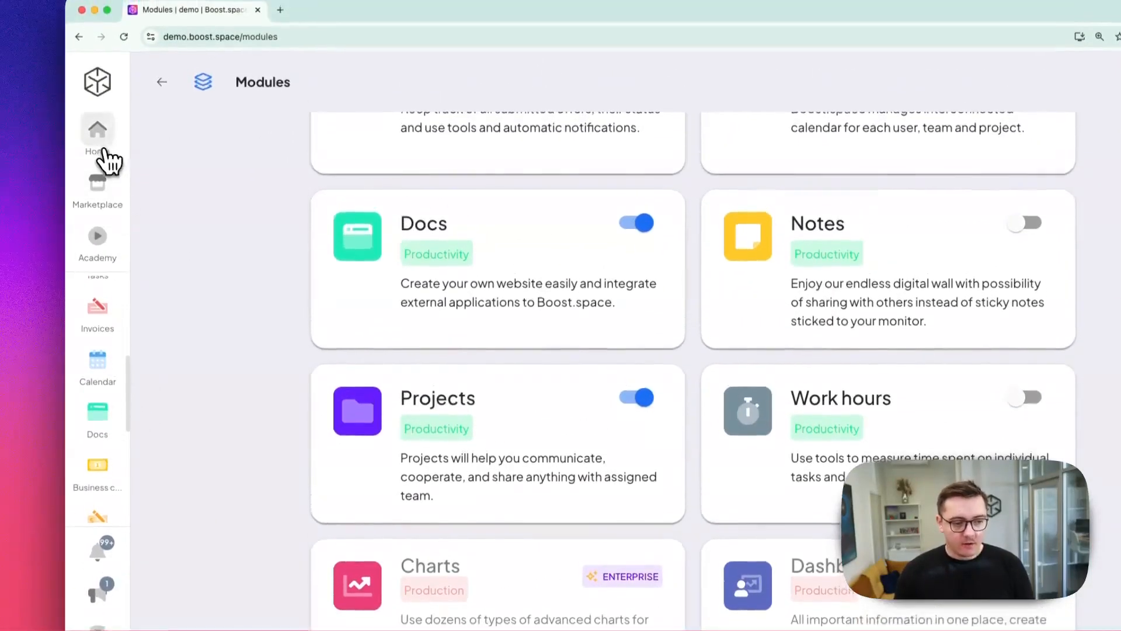
left_click(97, 130)
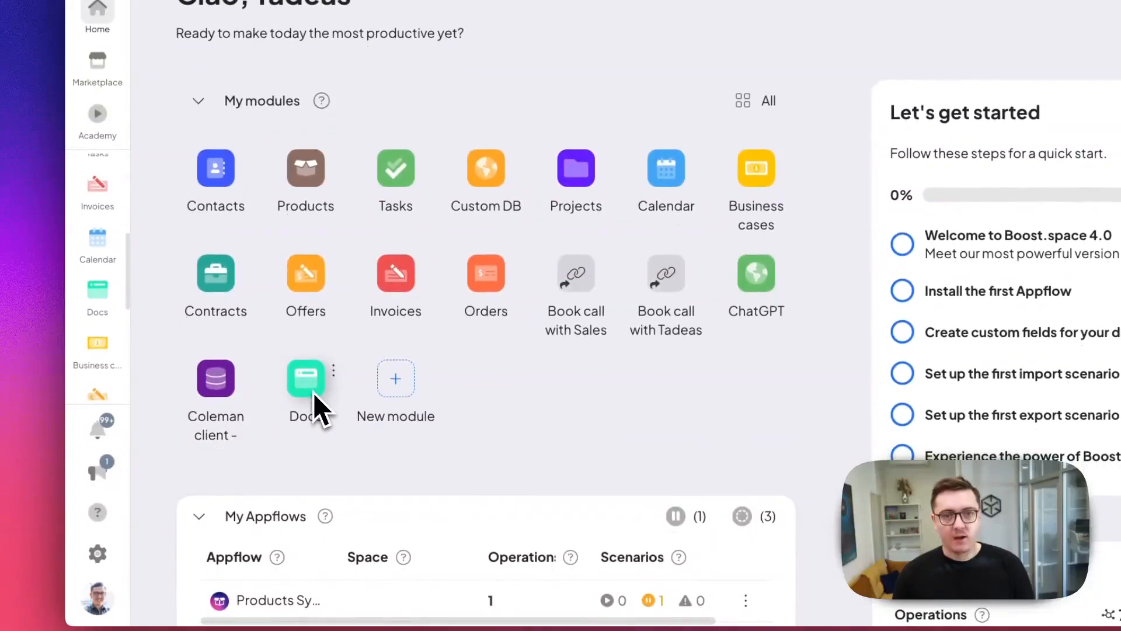